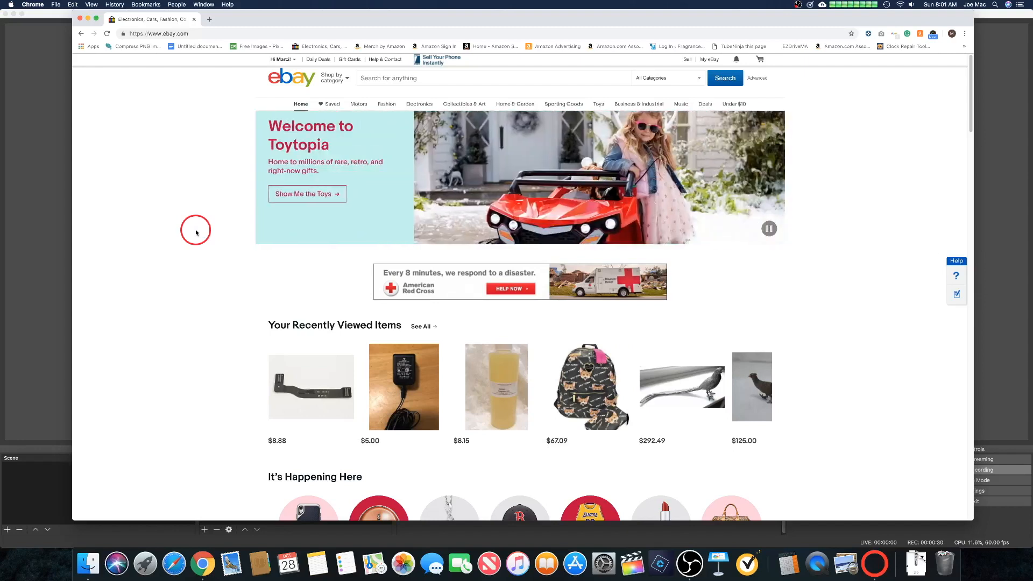
mouse_move(621, 253)
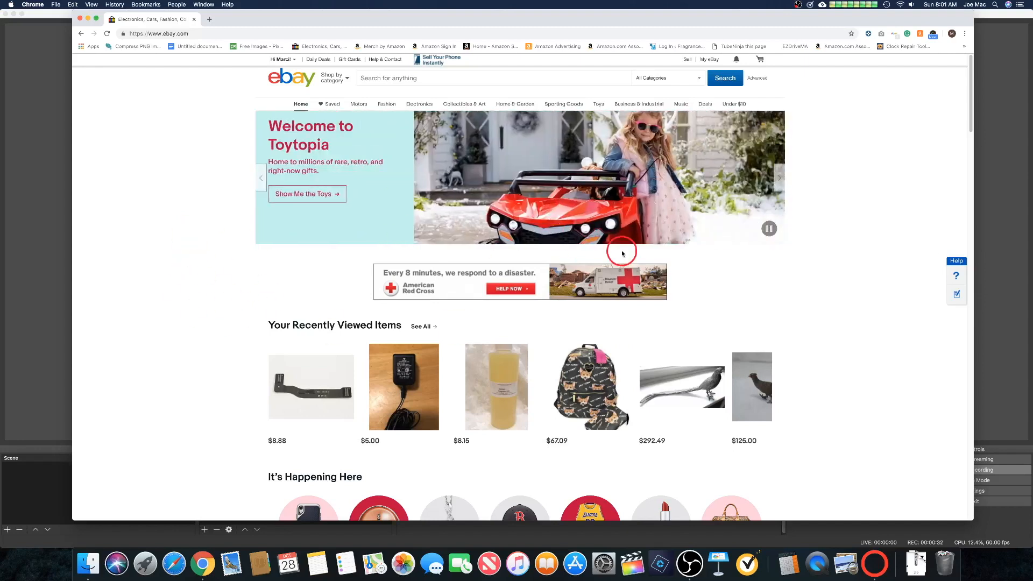
mouse_move(877, 210)
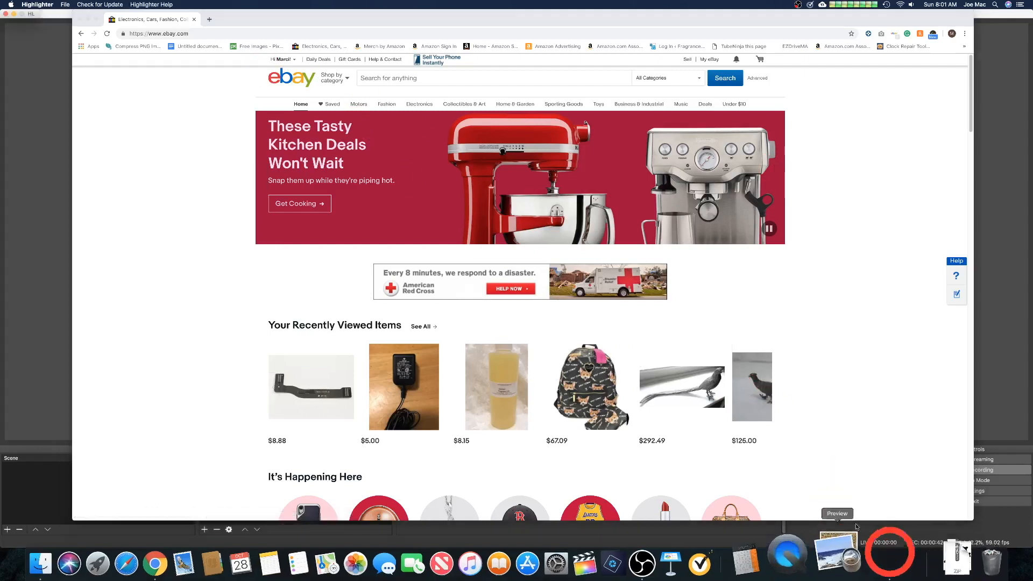
Reduce the red pointer circle's size using the Circle Size slider in Highlighter's Preferences.
click(38, 5)
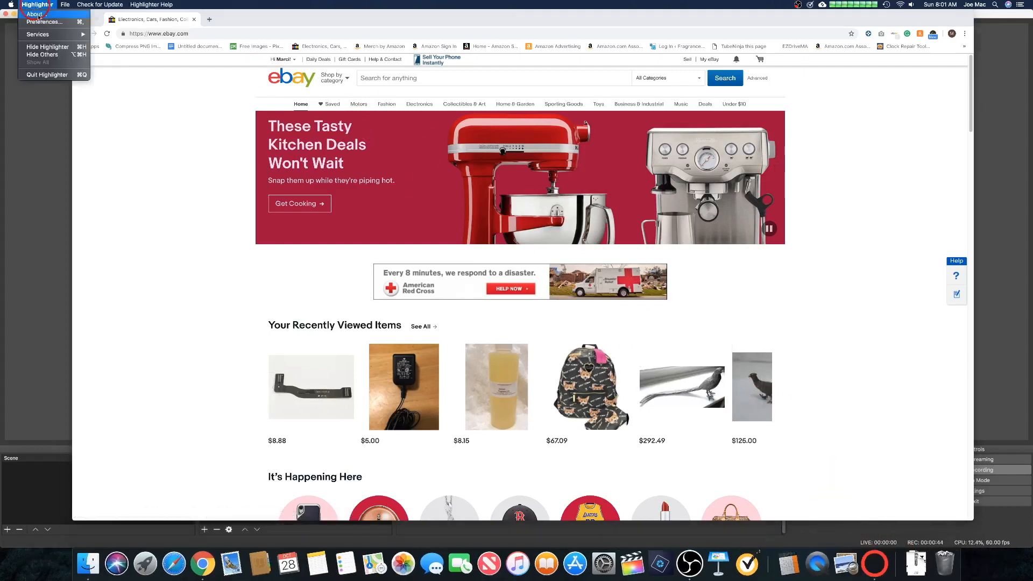
click(43, 22)
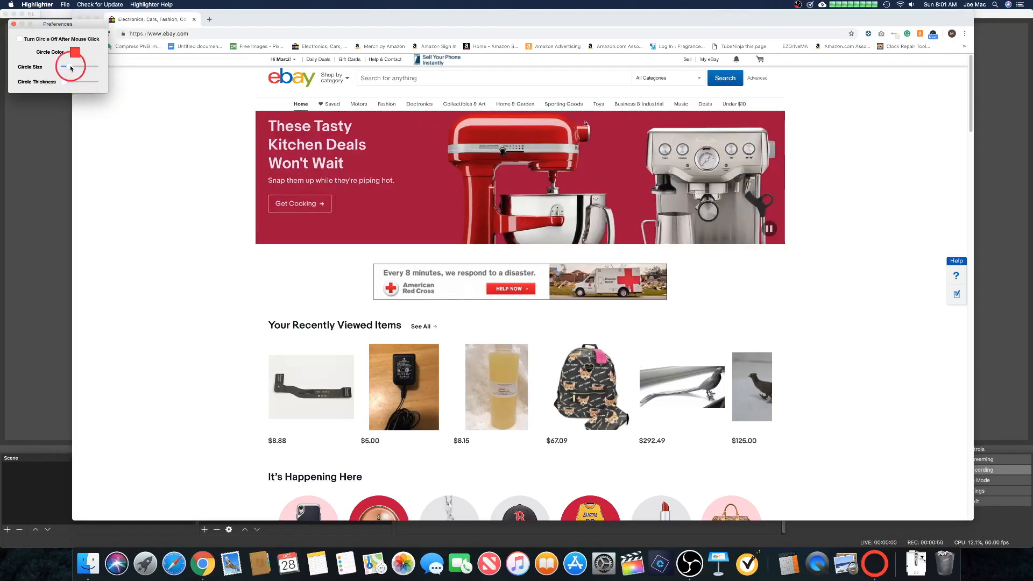
drag(64, 68, 80, 67)
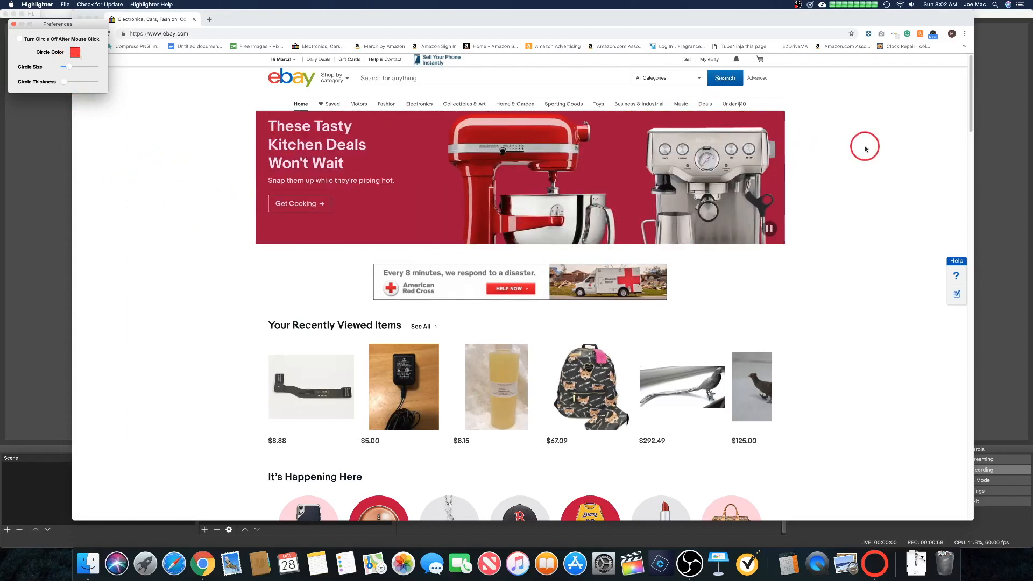
mouse_move(878, 302)
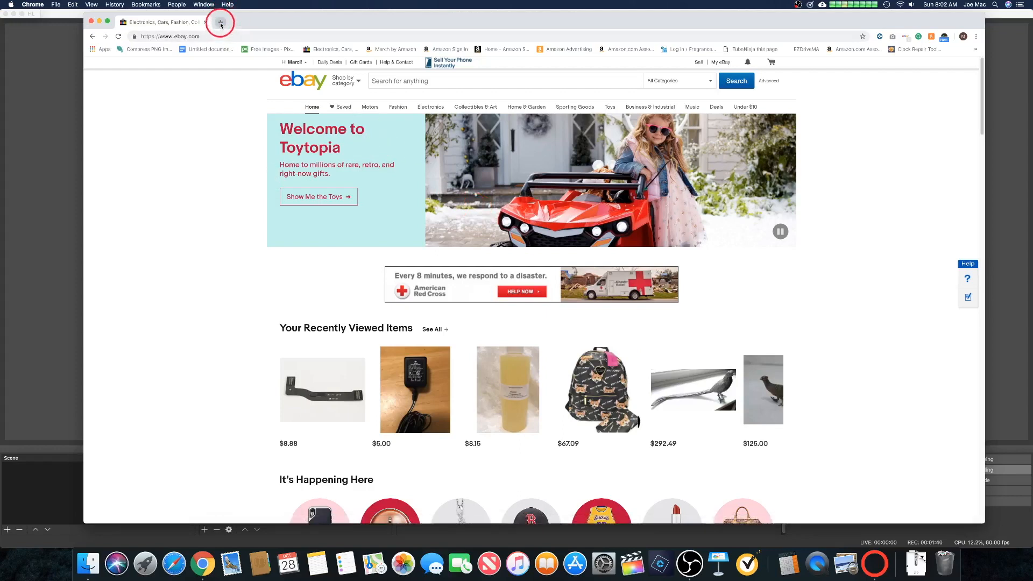
In a new tab, load the CNET Download page for Highlighter for Mac.
click(221, 21)
text(Highlighter)
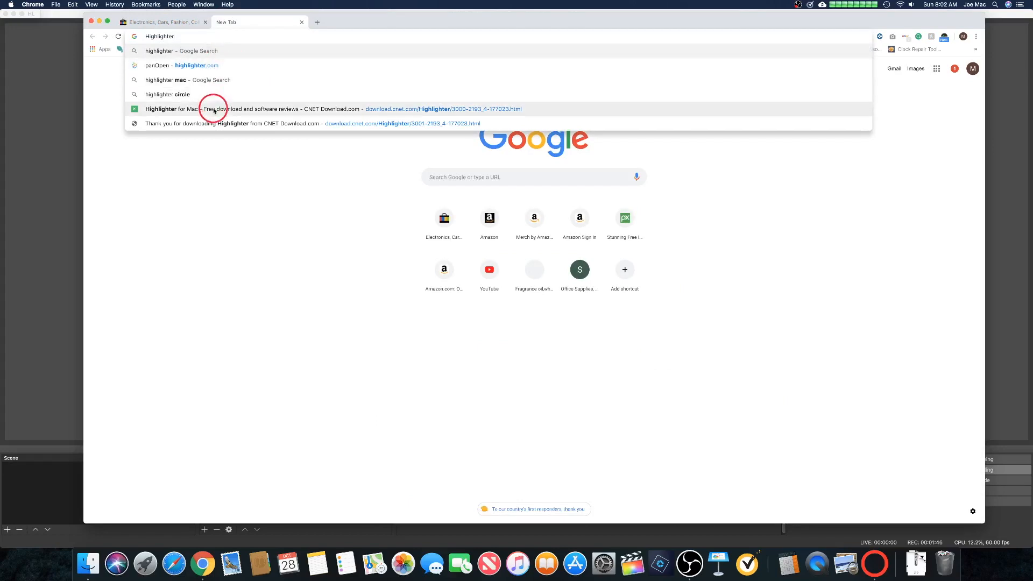
click(213, 108)
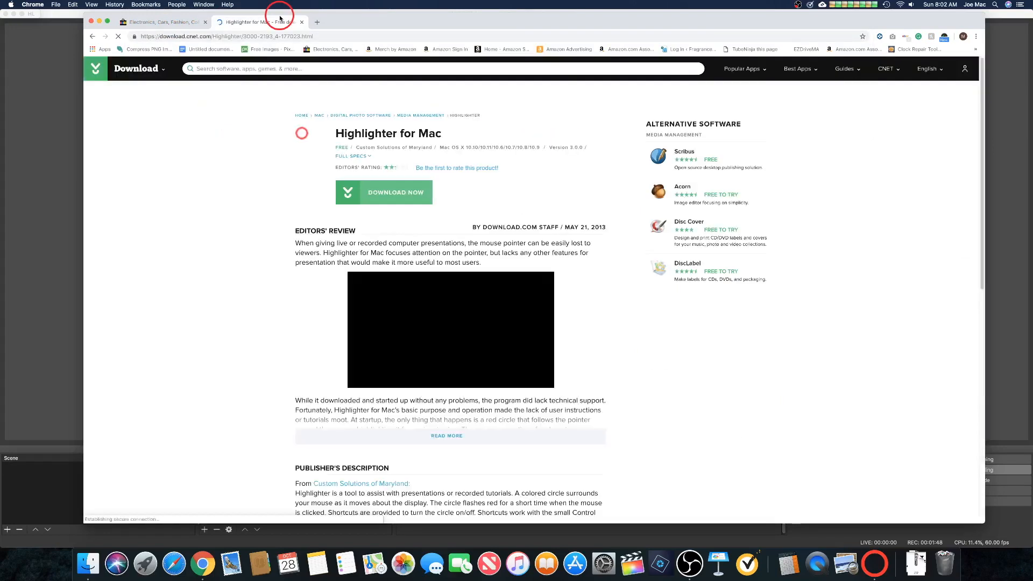
click(137, 68)
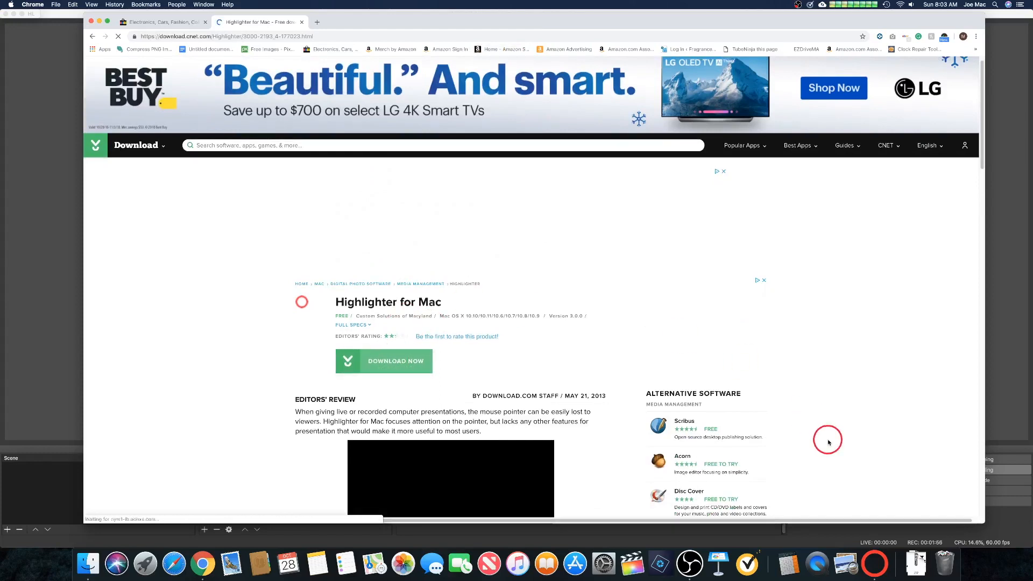
mouse_move(824, 416)
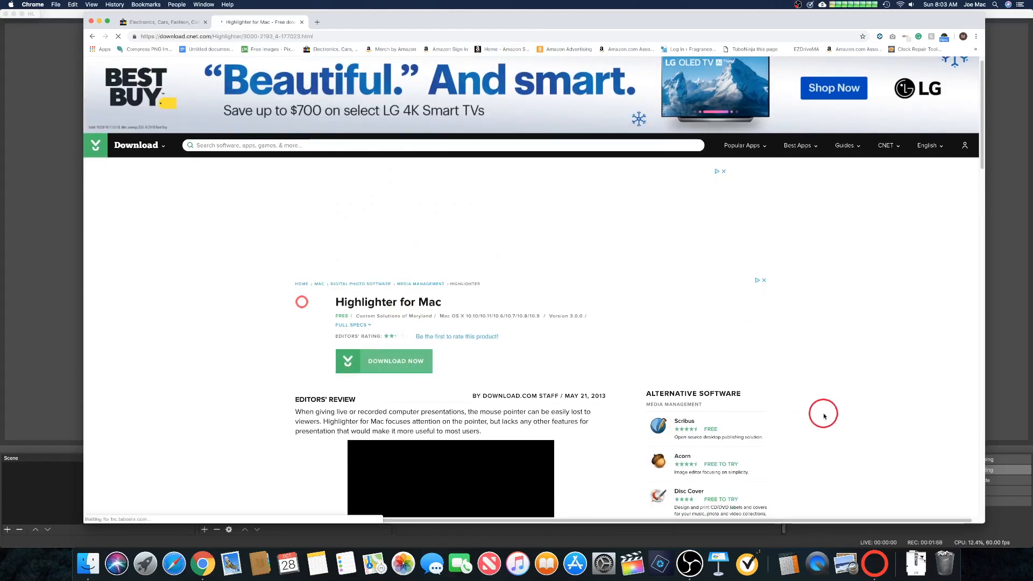